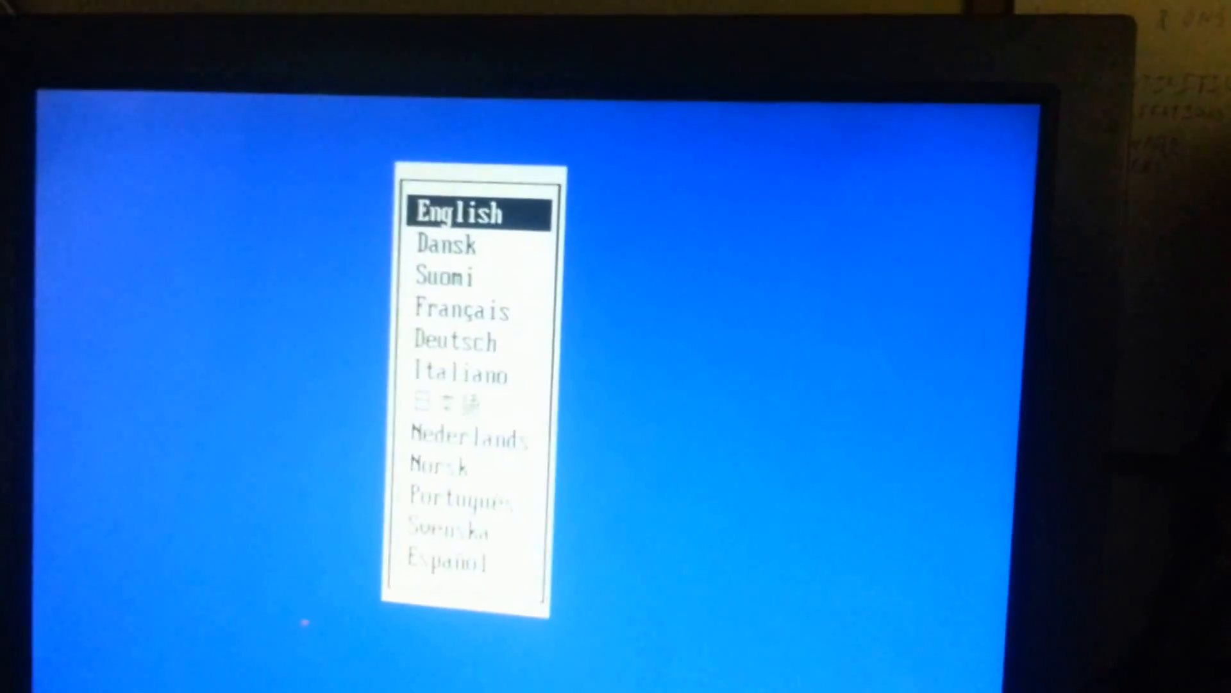
# Choose English as the setup language from the language list.
pyautogui.click(461, 211)
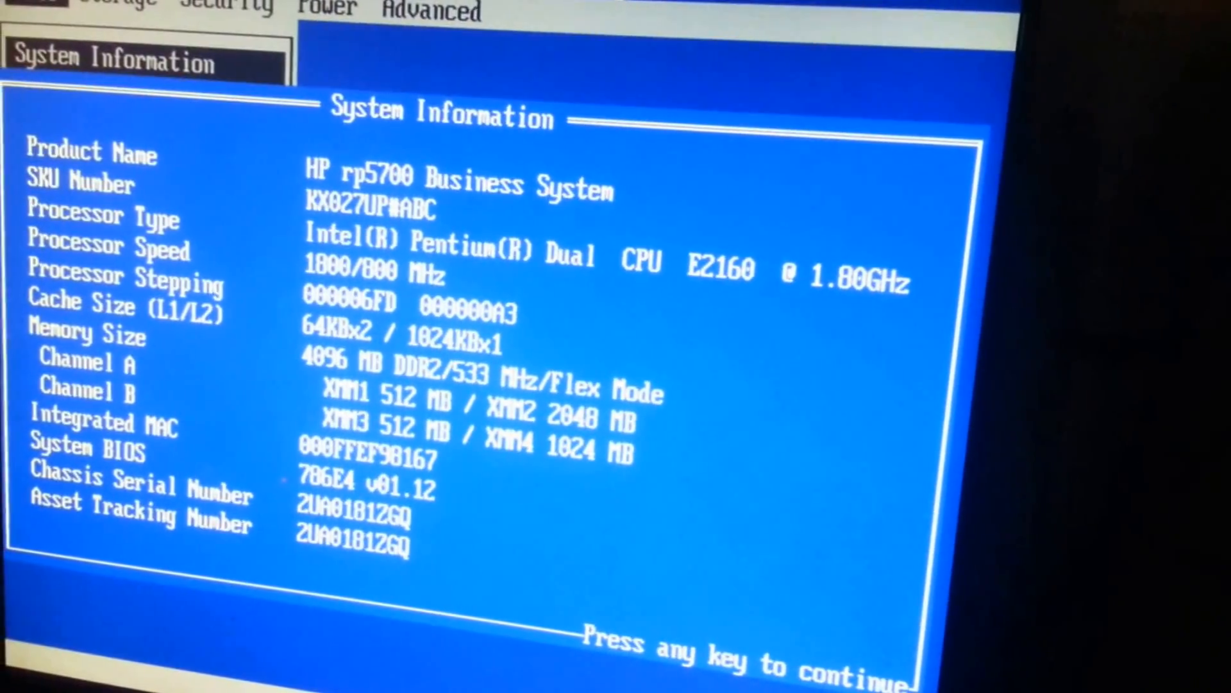
# Review Replicated Setup's removable-media save/restore options, then browse Default Setup and exit options.
pyautogui.press('enter')
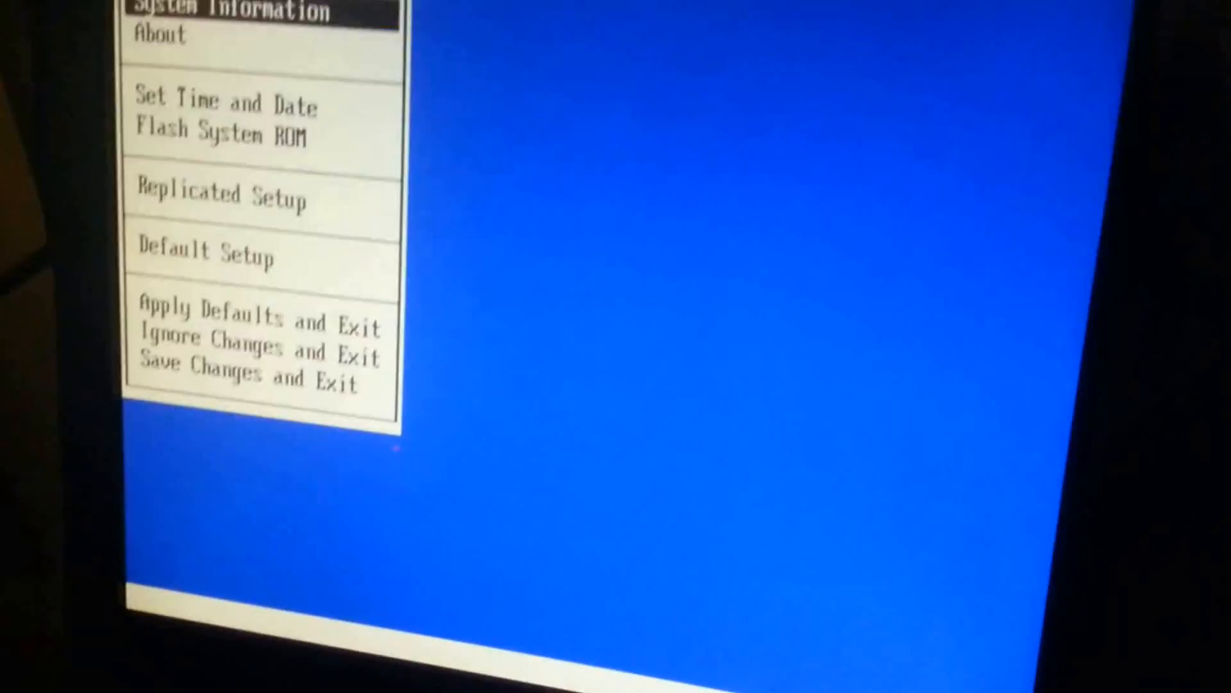
pyautogui.click(157, 35)
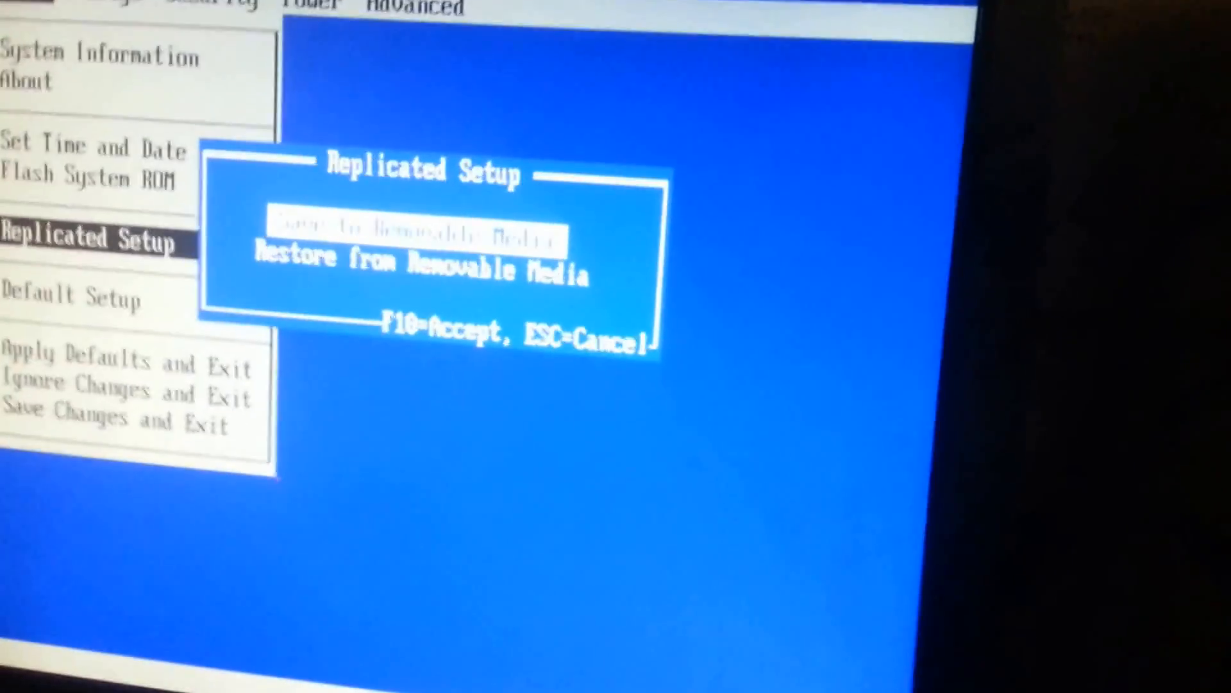
pyautogui.press('Escape')
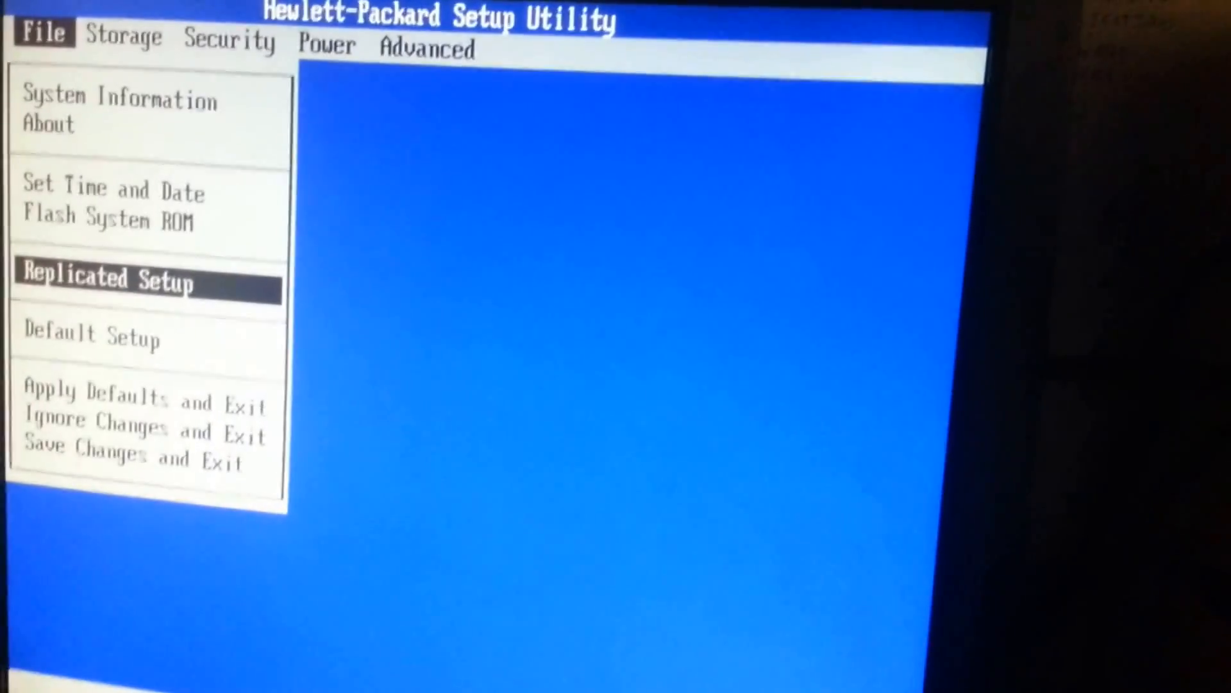
pyautogui.press('Down')
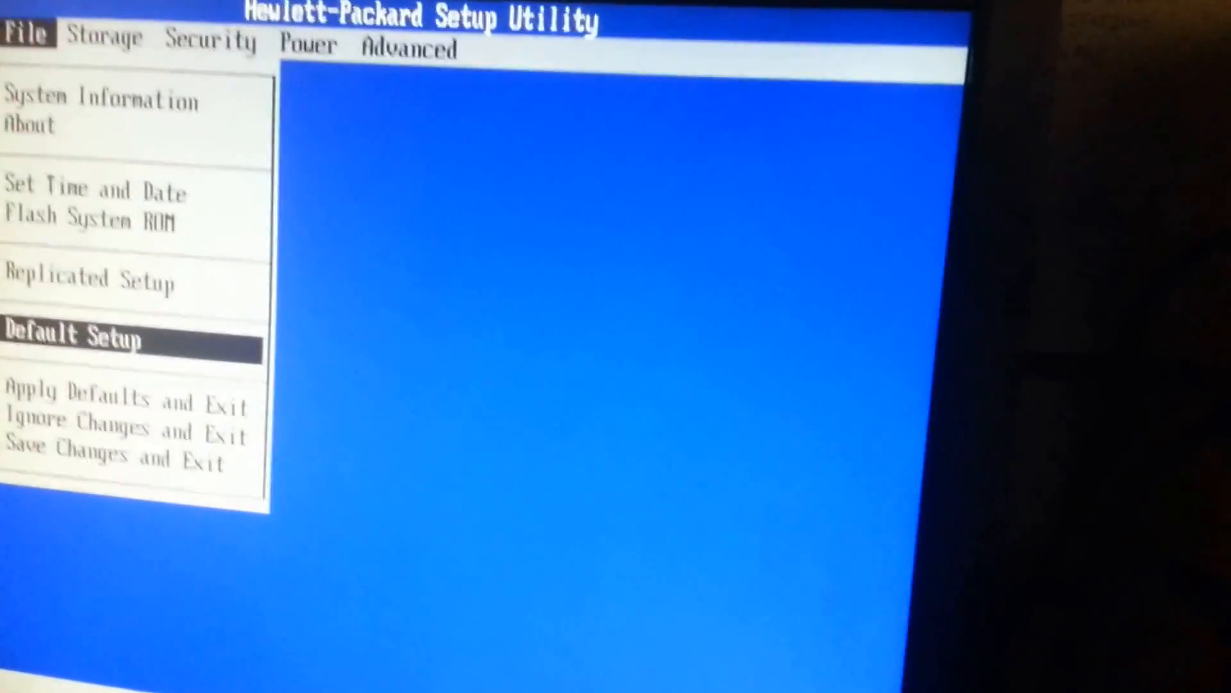
pyautogui.press('down')
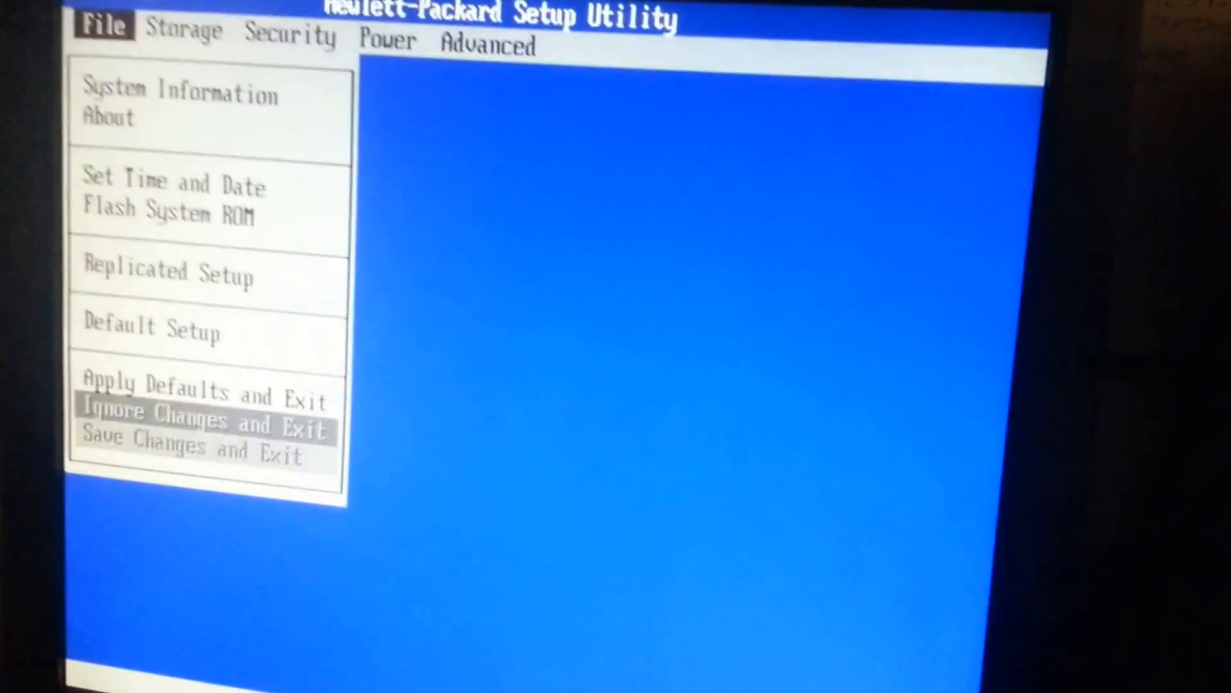
# View attached drives in Device Configuration, then cancel the DPS Self-test drive selection.
pyautogui.click(183, 30)
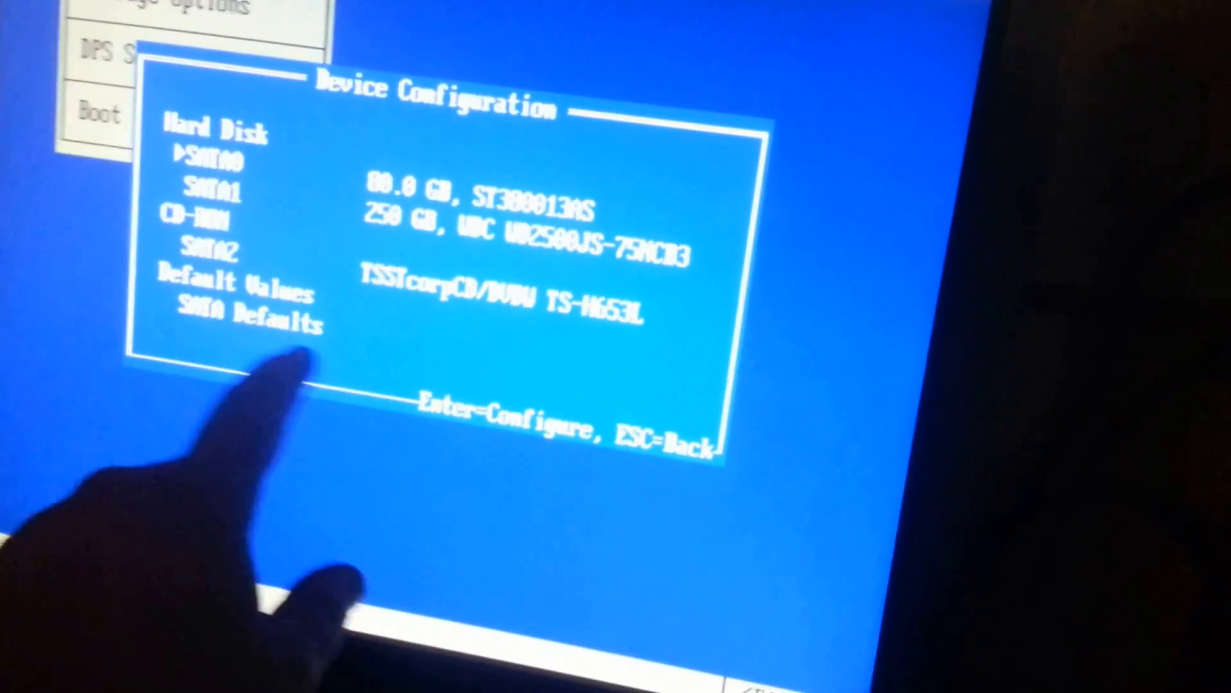
pyautogui.press('enter')
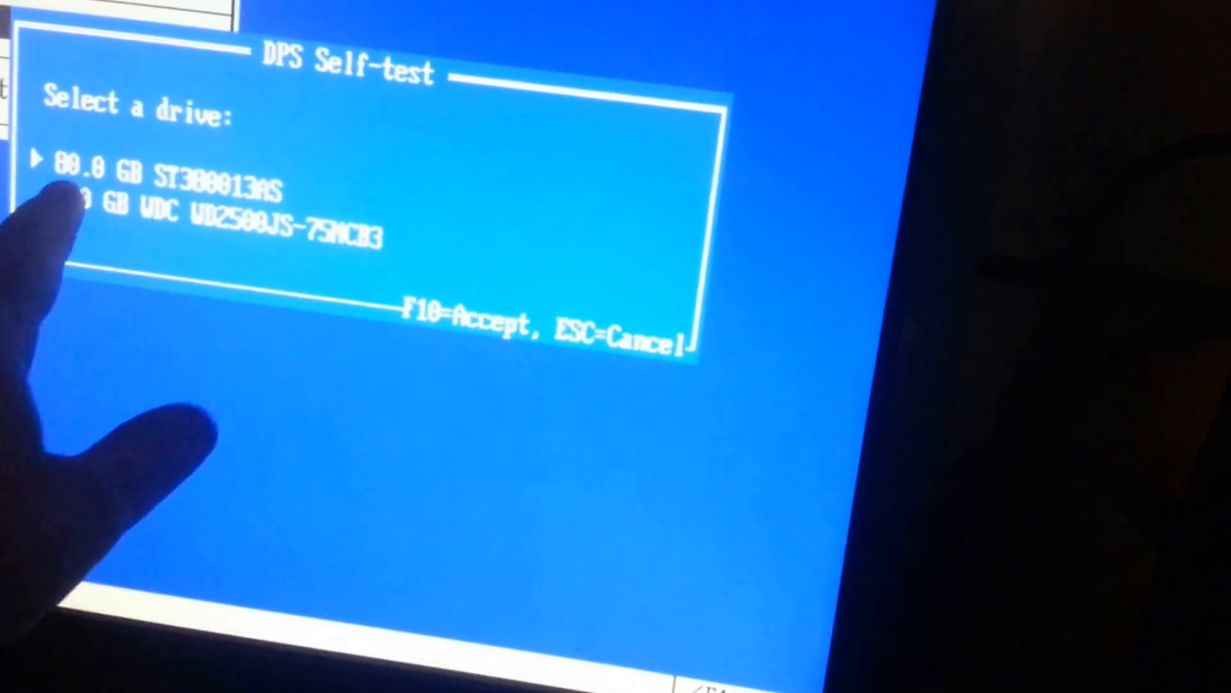
pyautogui.press('Escape')
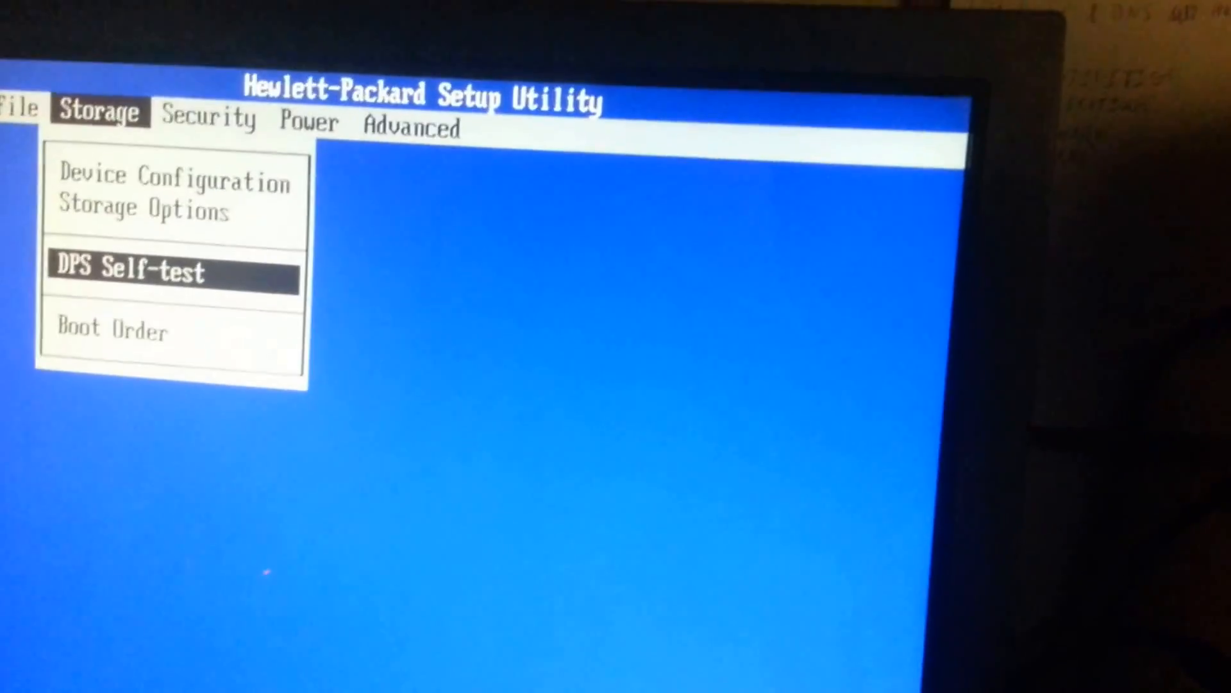
pyautogui.click(112, 328)
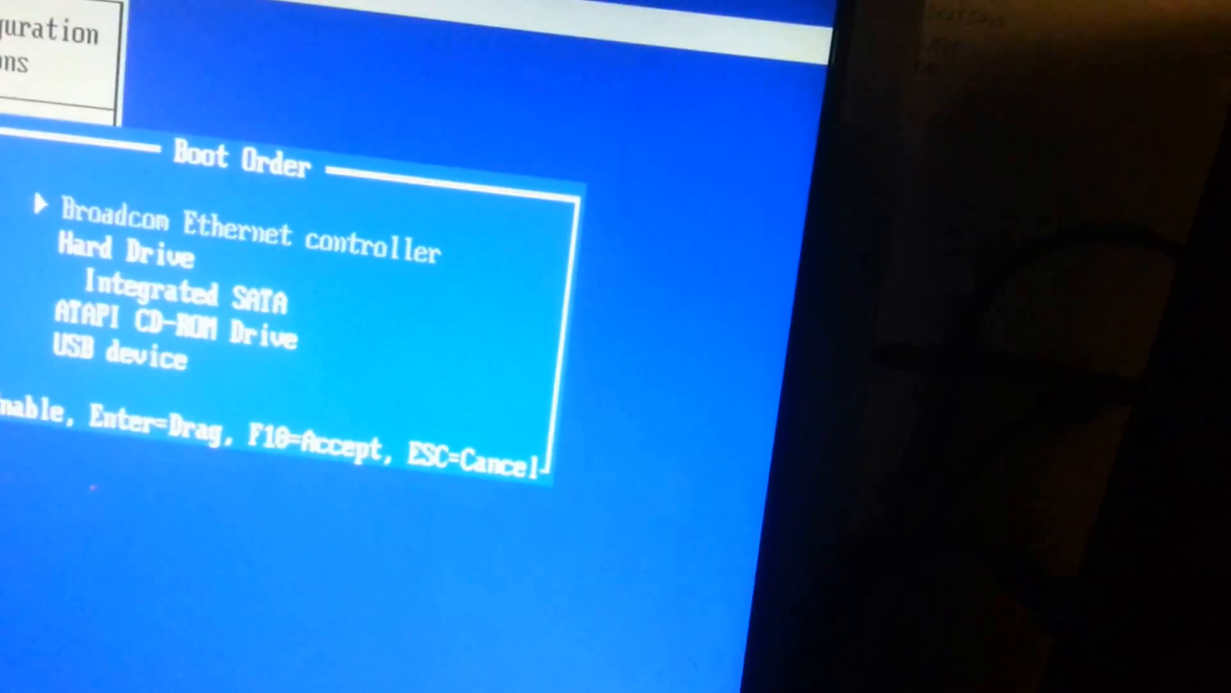
pyautogui.press('Enter')
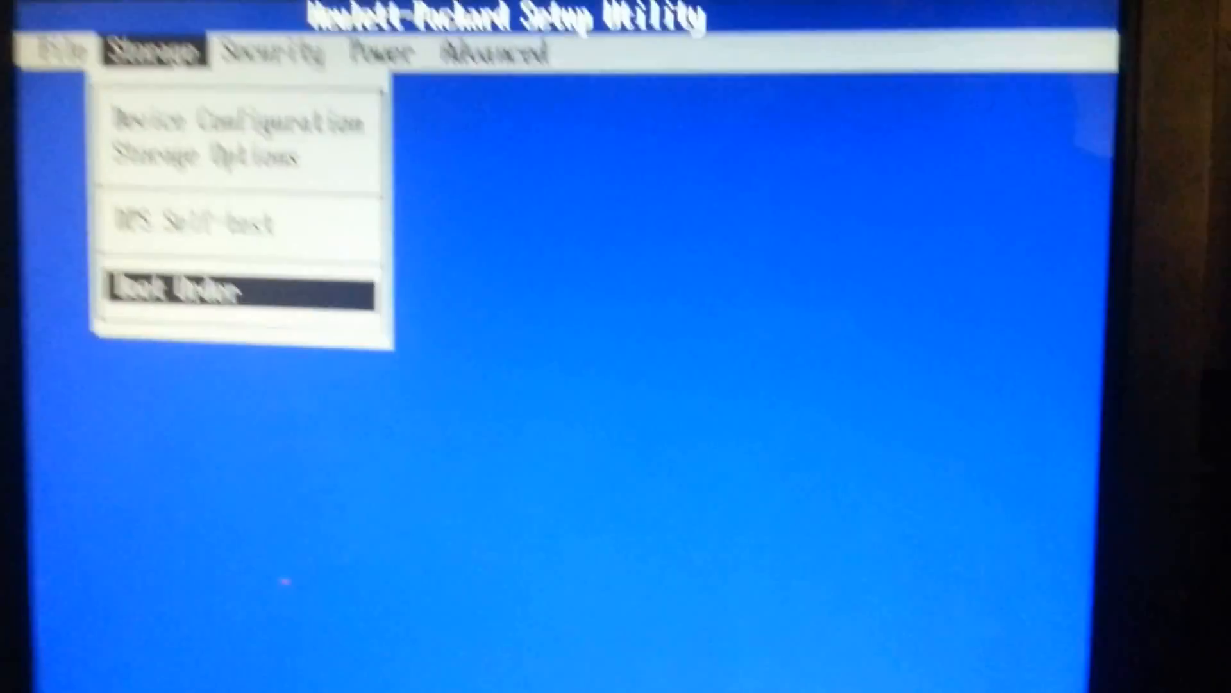
# Check DriveLock Security's SATA0/SATA1 drive choices in the Security menu, then cancel.
pyautogui.click(330, 53)
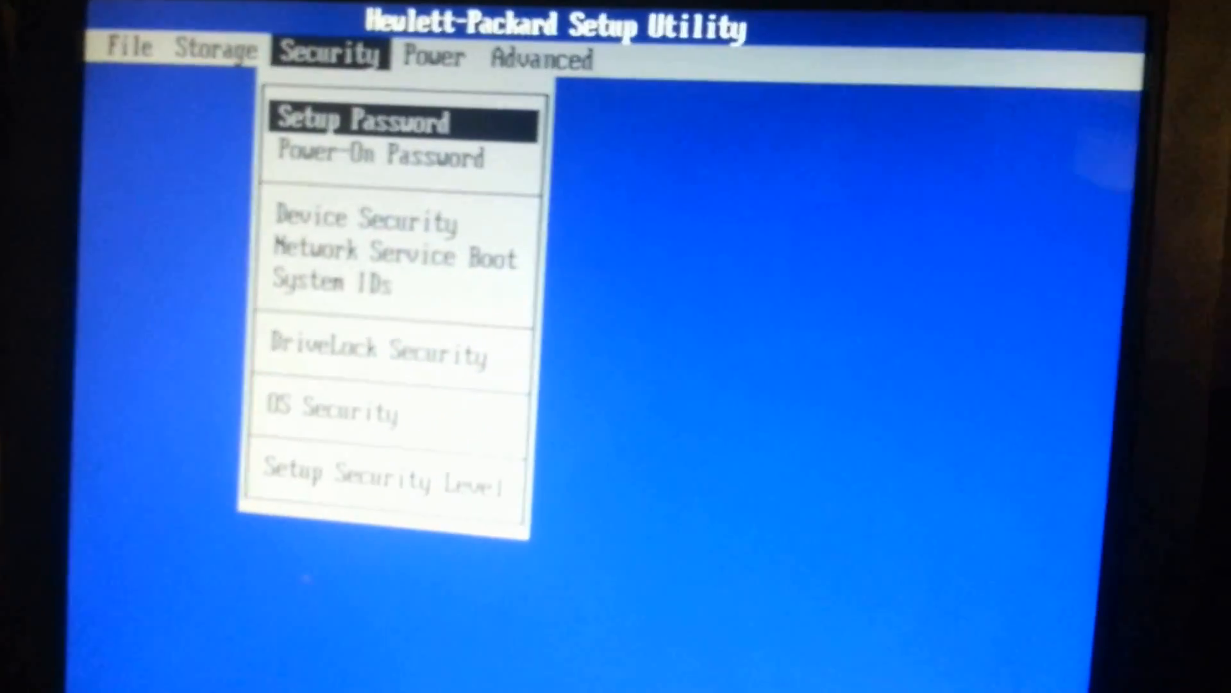
pyautogui.press('Down')
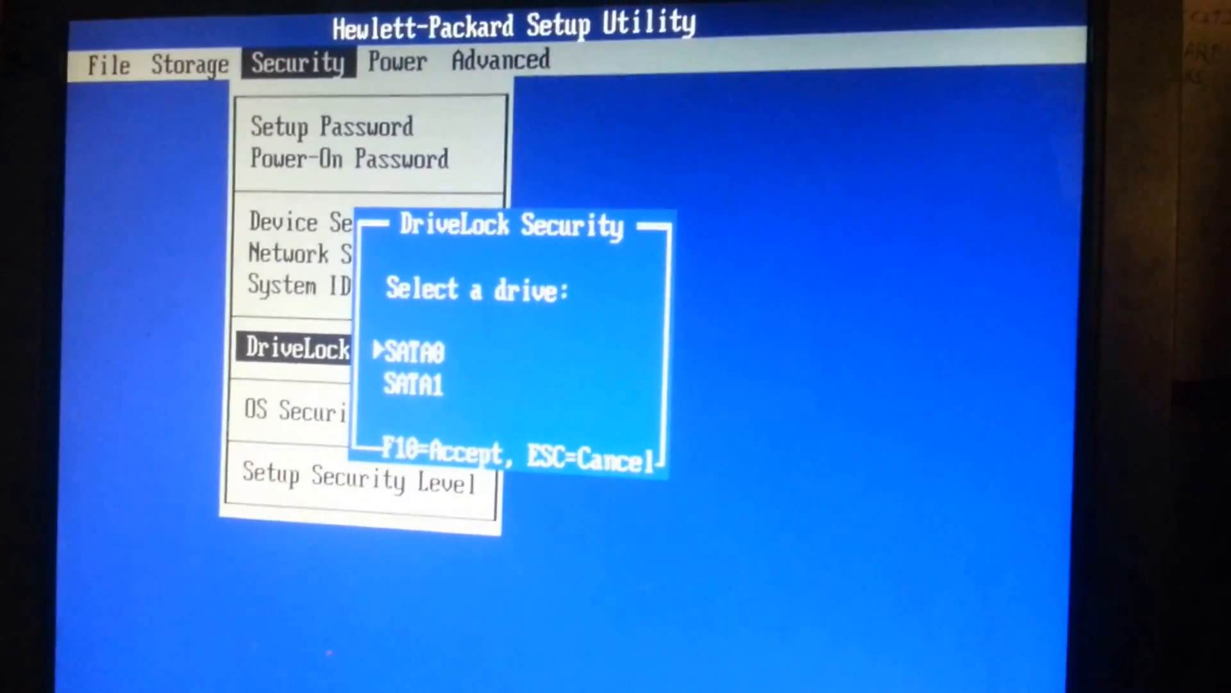
pyautogui.press('Escape')
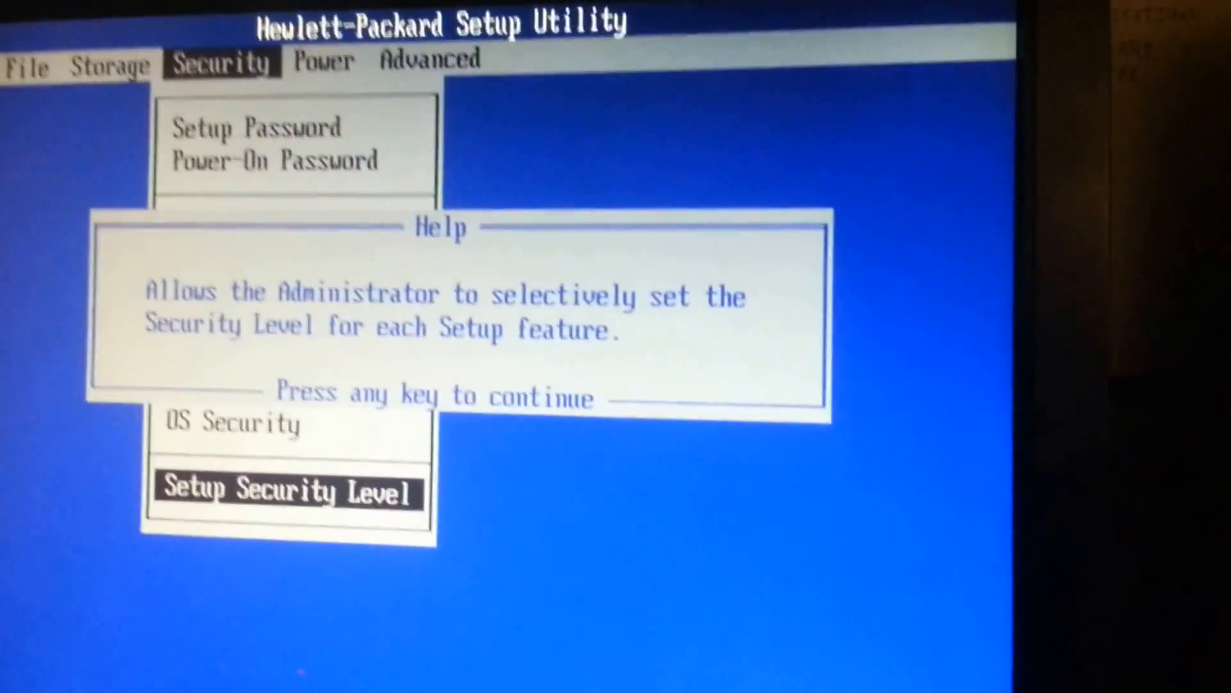
# Scroll the per-feature Setup Security Level list, confirming each feature uses Setup Password.
pyautogui.press('enter')
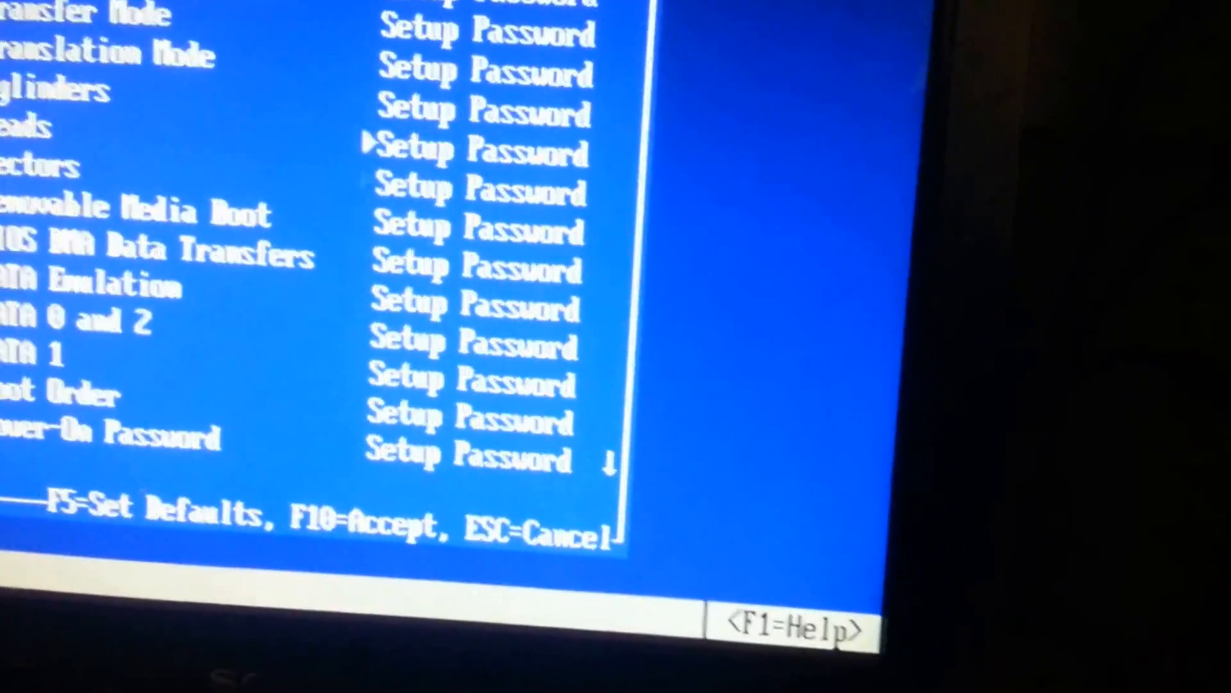
pyautogui.scroll(-3)
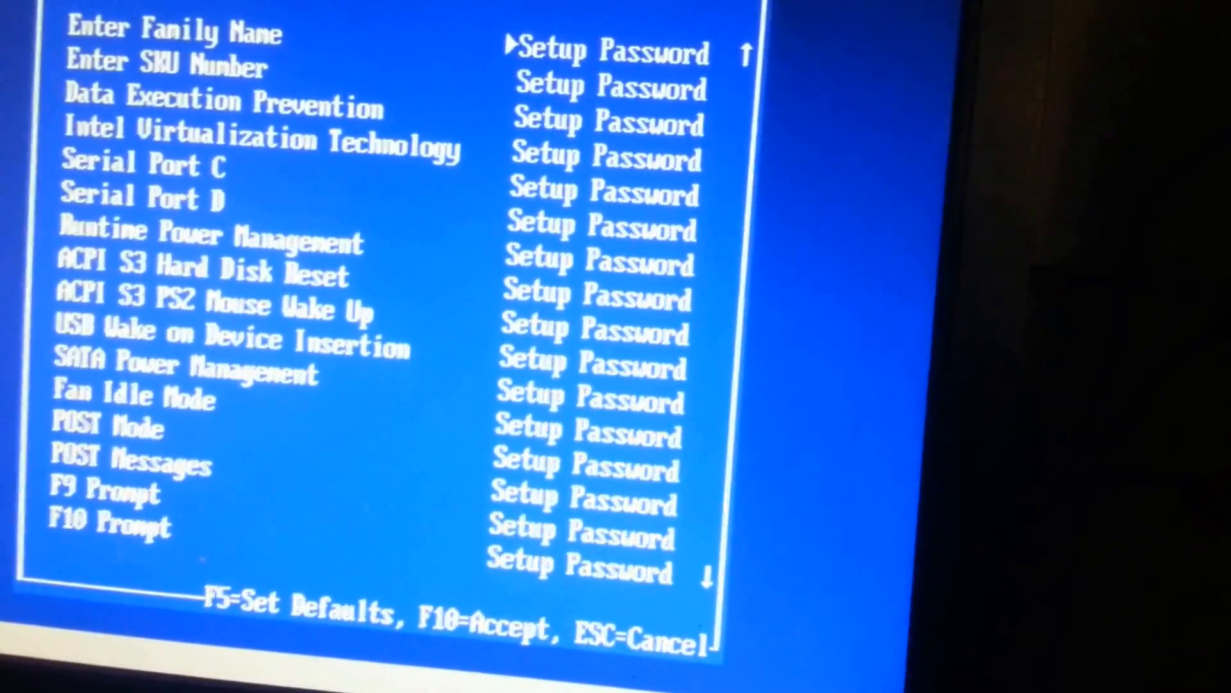
pyautogui.scroll(-3)
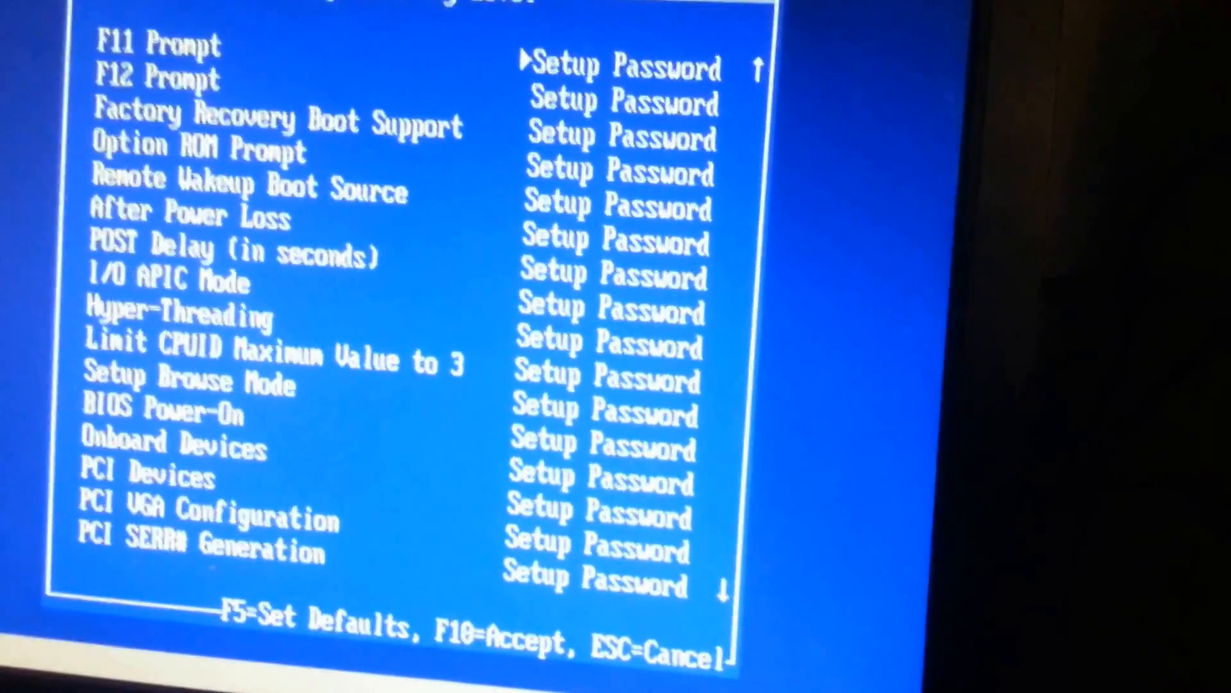
pyautogui.scroll(-3)
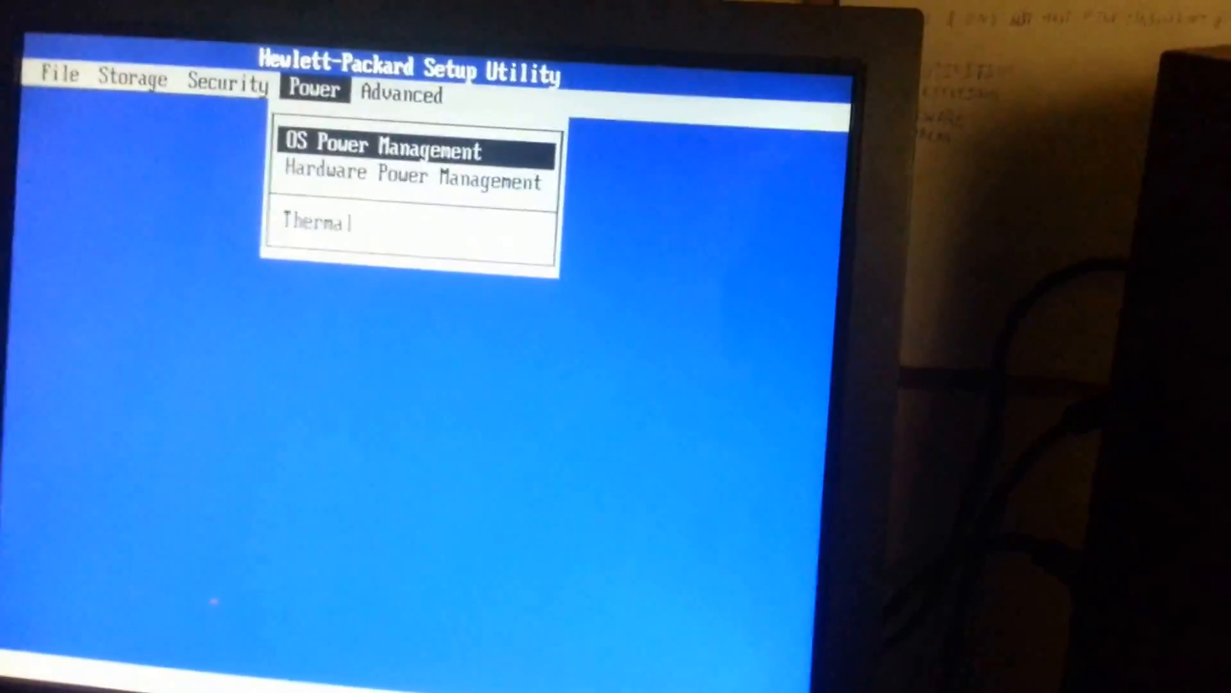
pyautogui.press('Down')
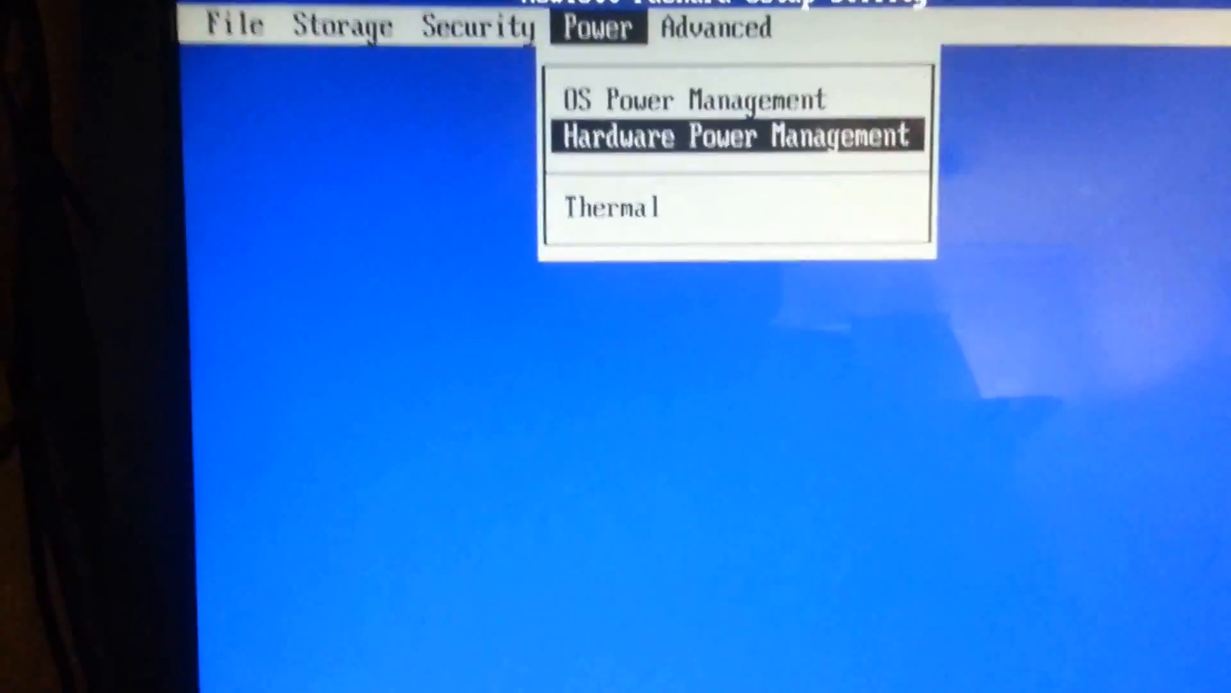